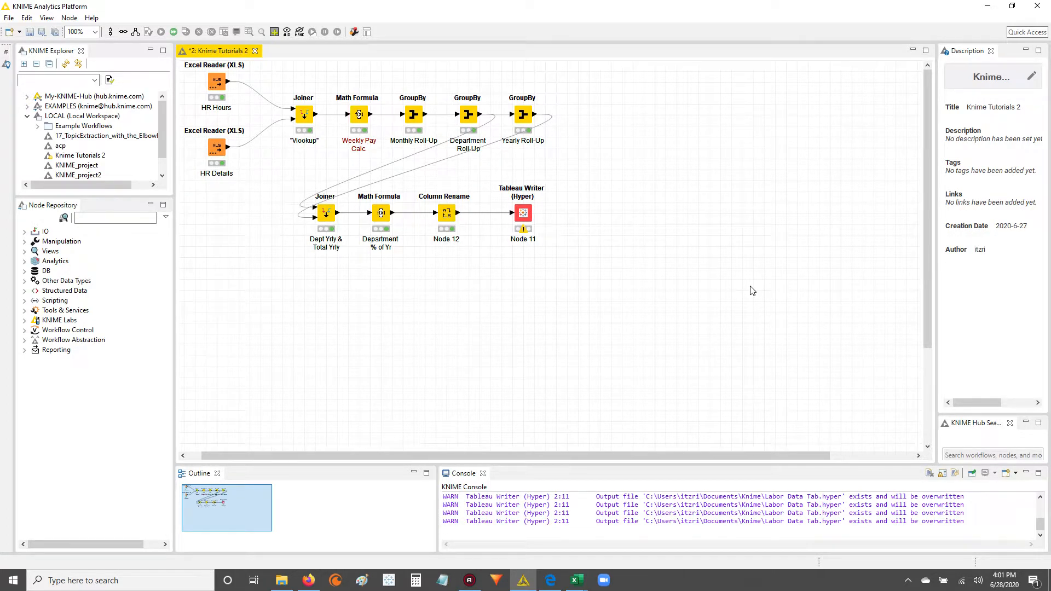
pyautogui.moveTo(143, 207)
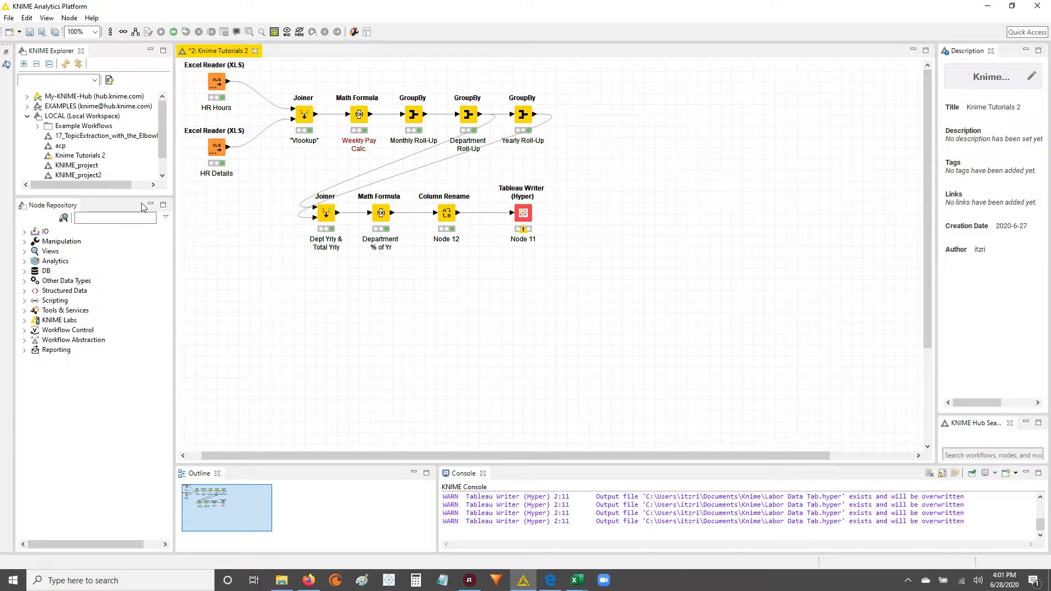
# Step: Search the Node Repository for 'resor' to find the Column Resorter node
pyautogui.click(113, 217)
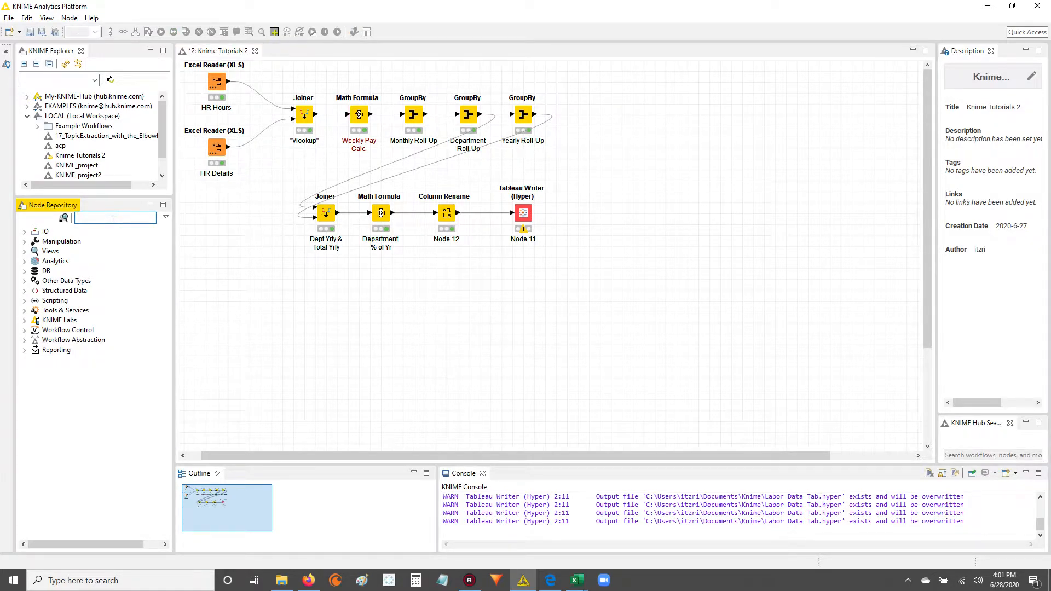
pyautogui.write('resort')
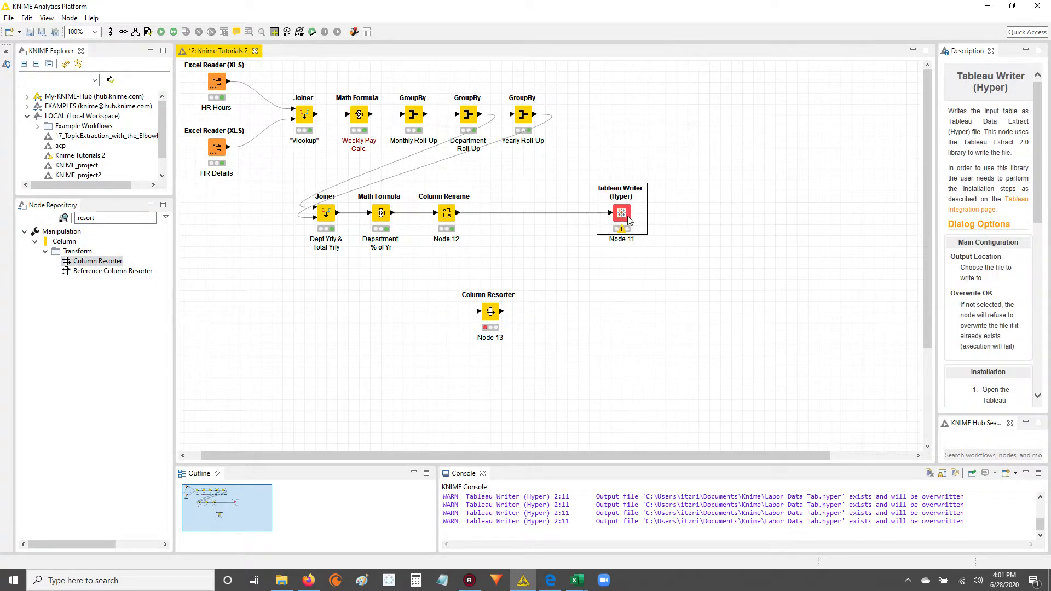
# Step: Show the Column Rename node's Renamed/Retyped output table with Dept % of Yr last
pyautogui.rightClick(445, 213)
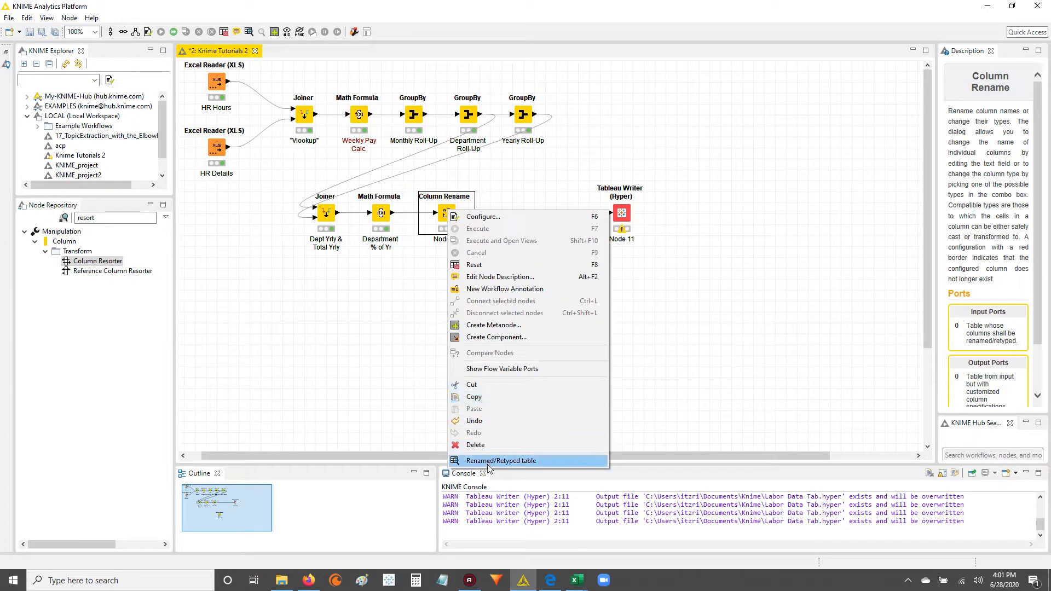
pyautogui.click(502, 461)
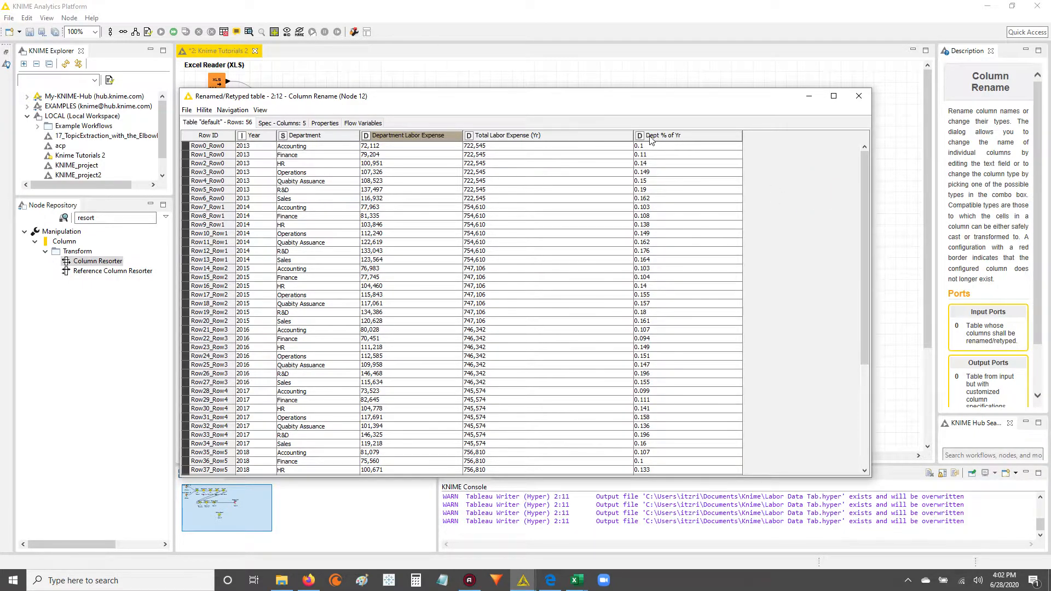
pyautogui.moveTo(663, 149)
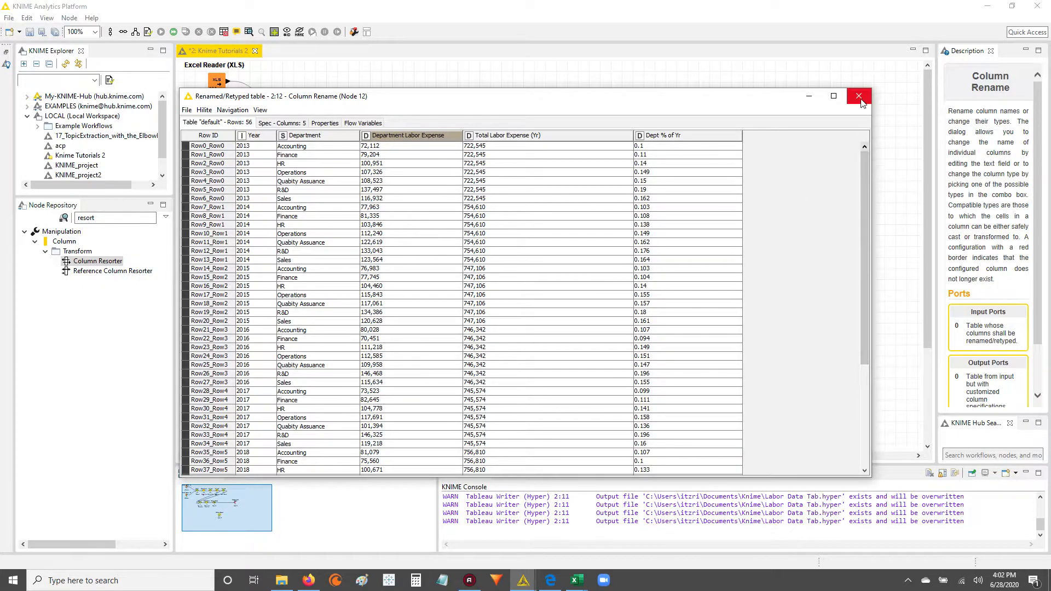
# Step: Close the table and confirm inserting Column Resorter on the Column Rename–Tableau Writer connection
pyautogui.click(858, 96)
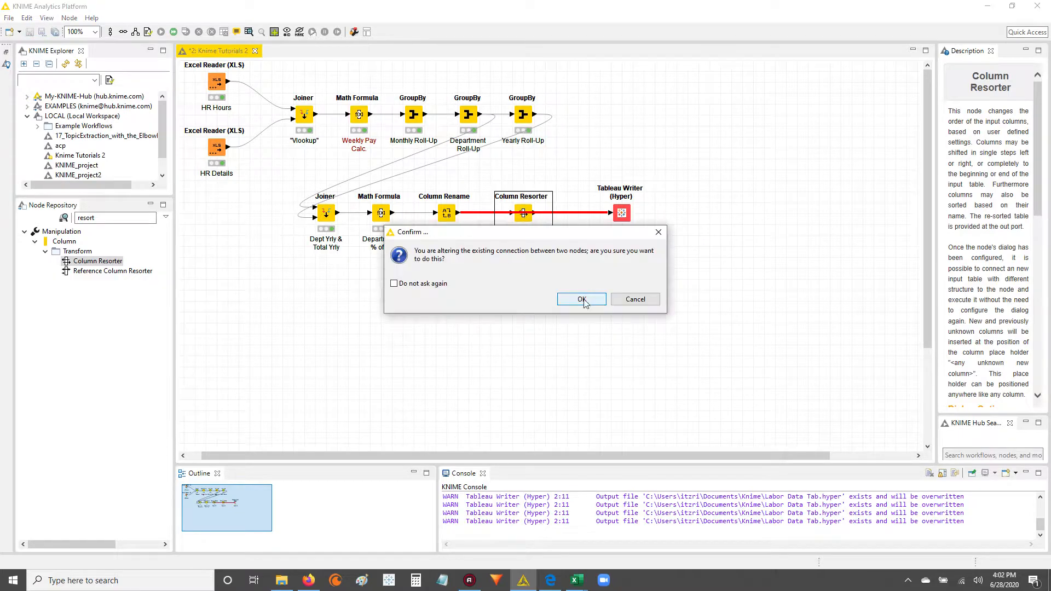
pyautogui.click(580, 299)
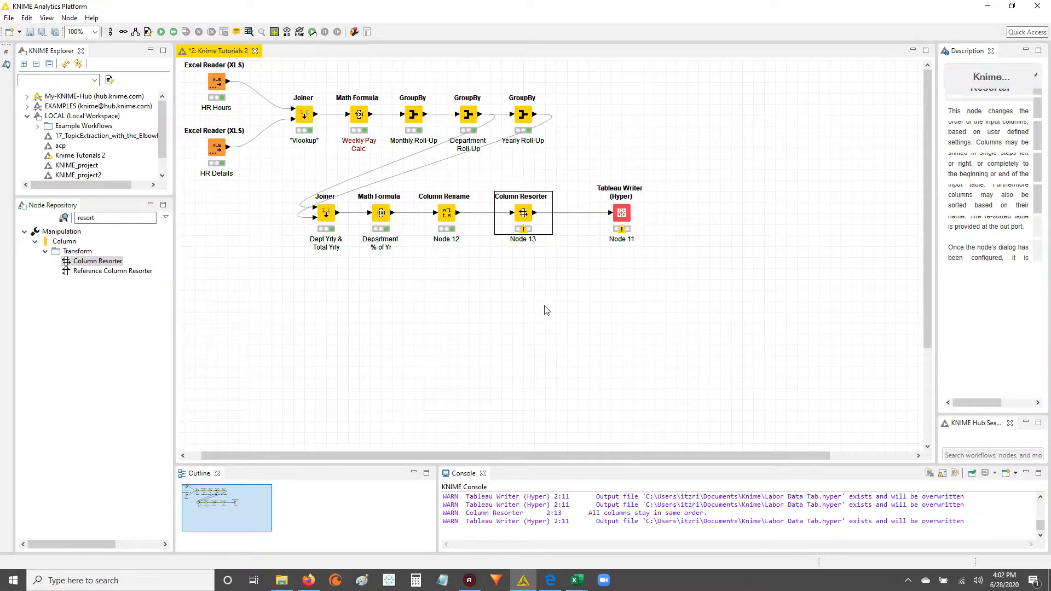
# Step: Move Dept % of Yr up to third position, above Department Labor Expense, and accept
pyautogui.doubleClick(522, 212)
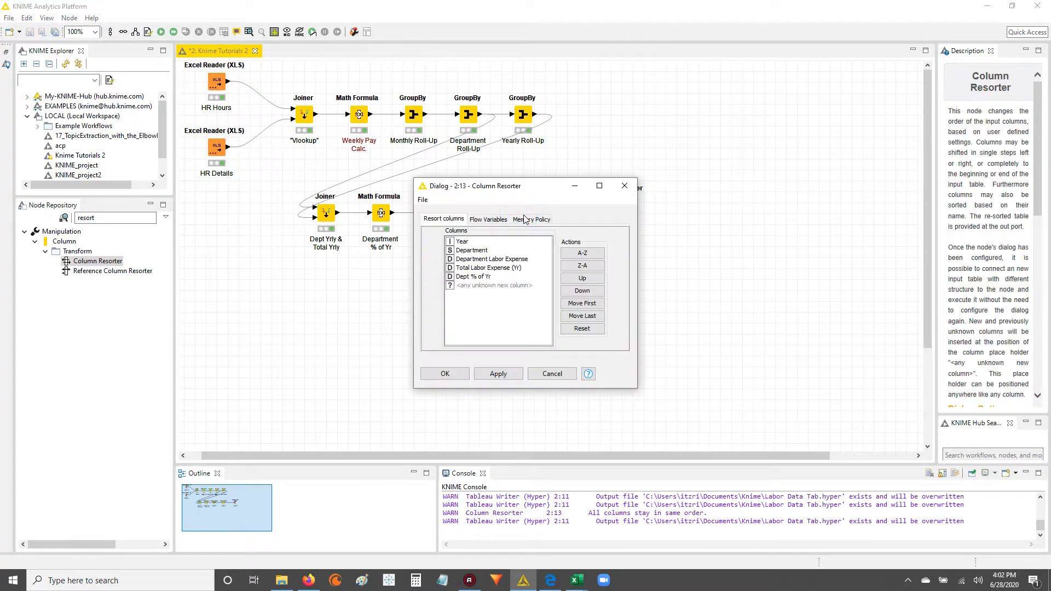
pyautogui.moveTo(467, 293)
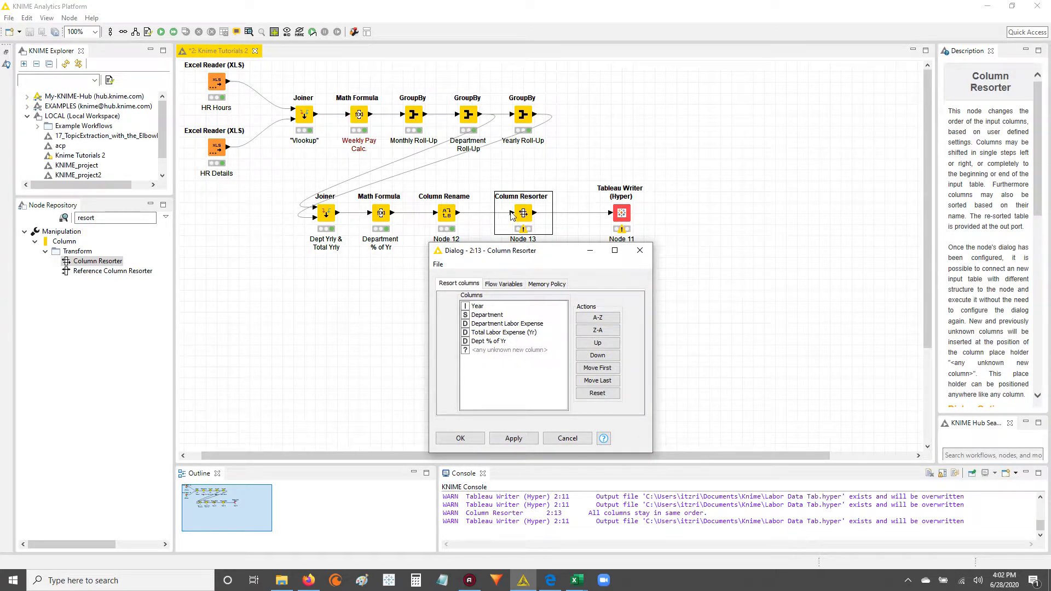
pyautogui.click(479, 305)
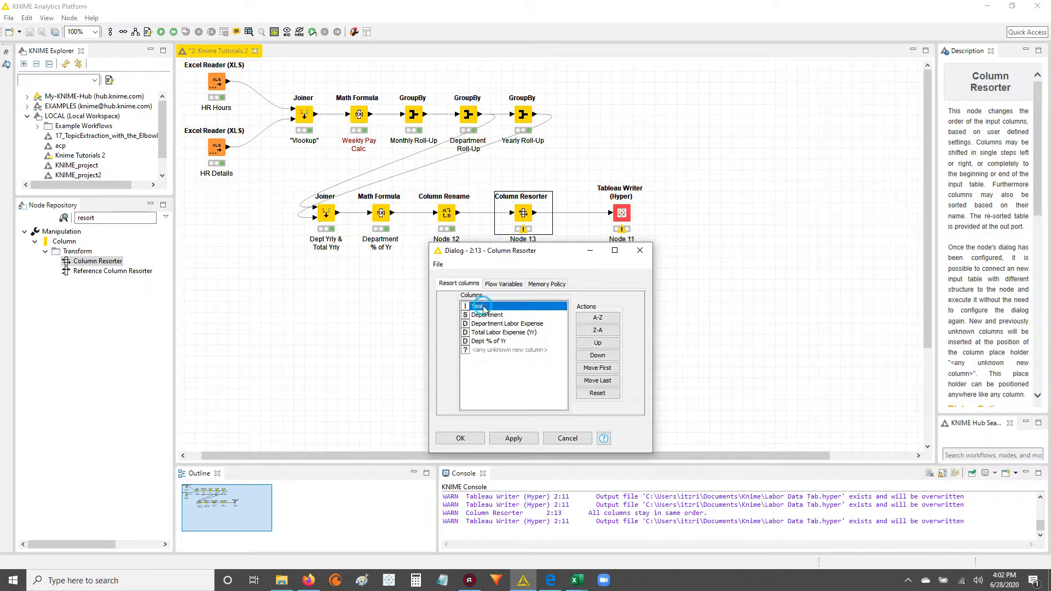
pyautogui.click(488, 340)
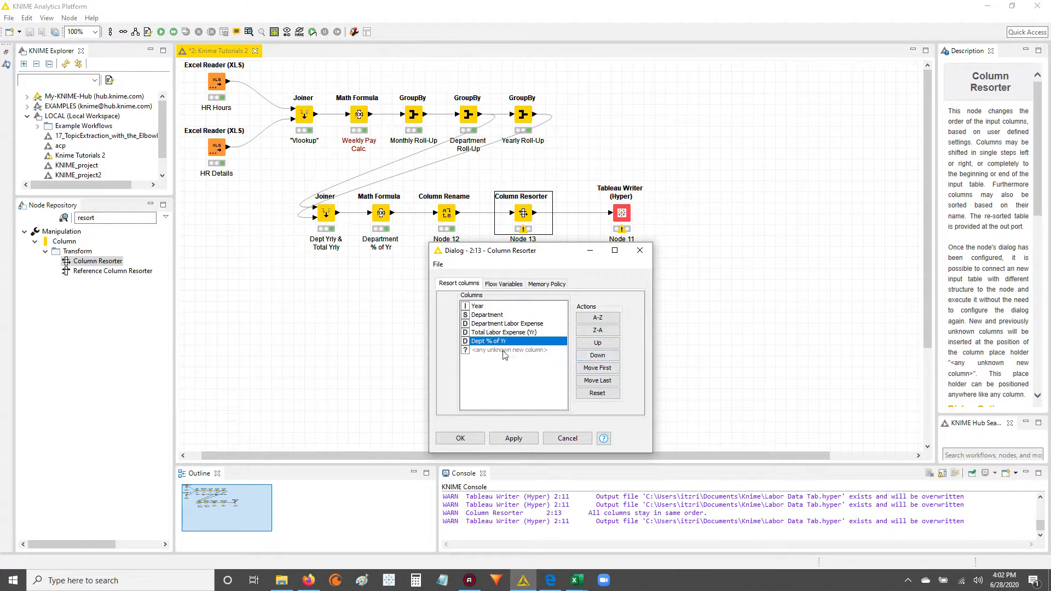
pyautogui.moveTo(597, 368)
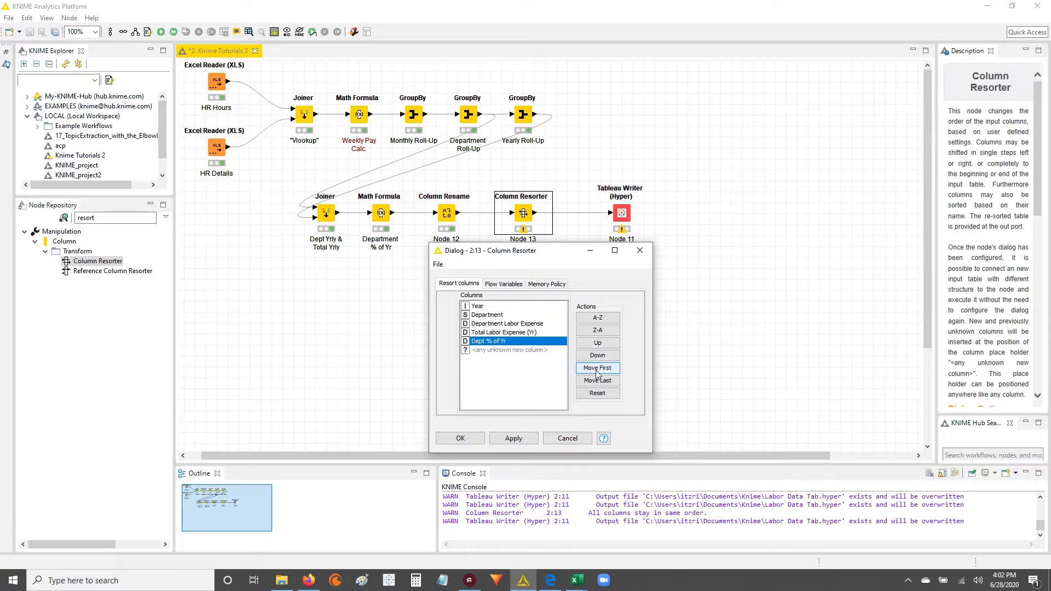
pyautogui.moveTo(597, 380)
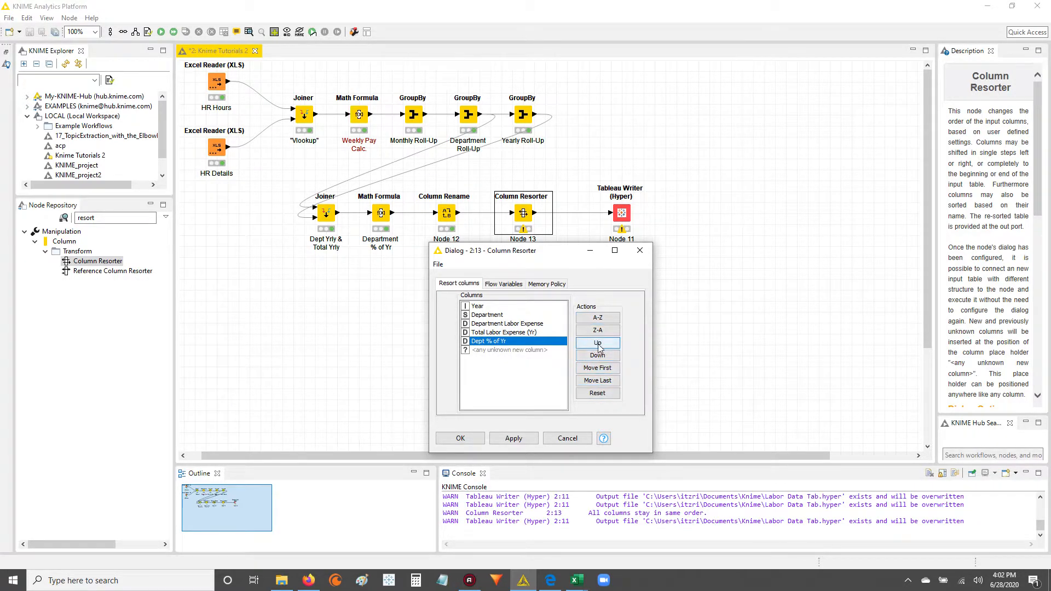
pyautogui.click(596, 342)
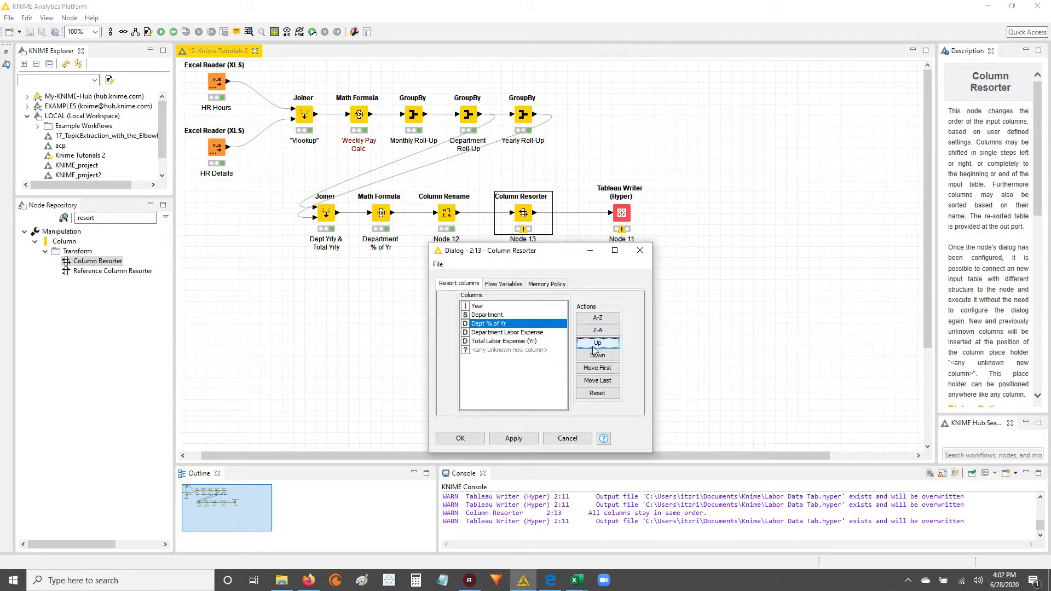
pyautogui.moveTo(506, 332)
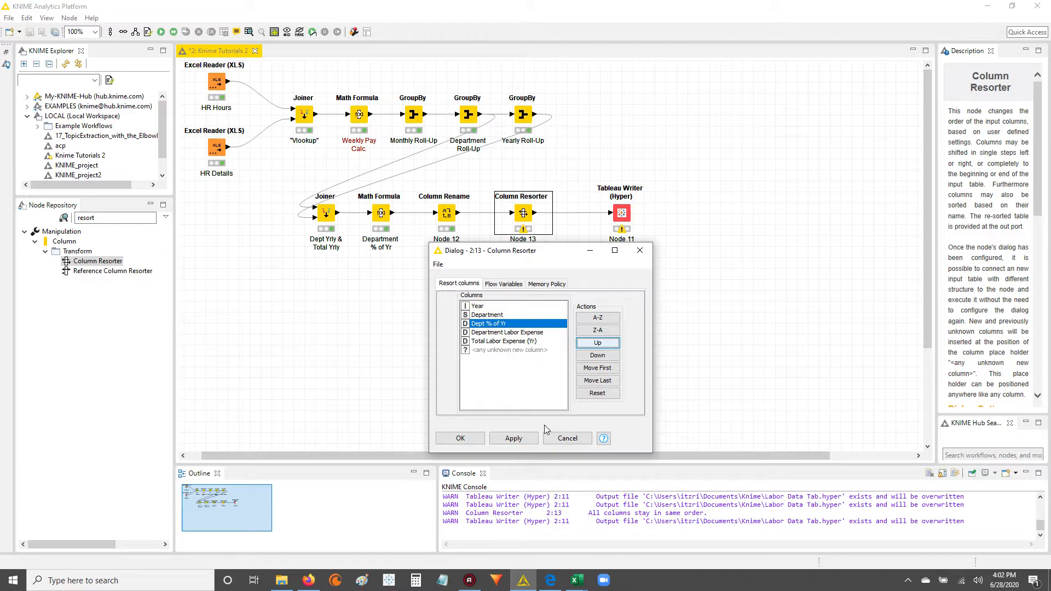
pyautogui.moveTo(521, 424)
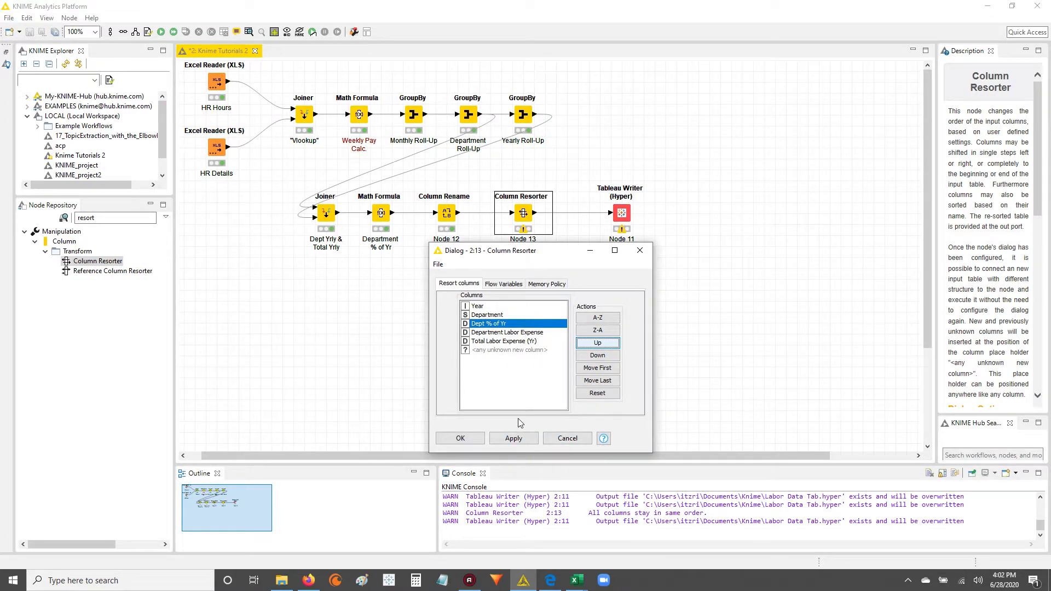
pyautogui.click(513, 438)
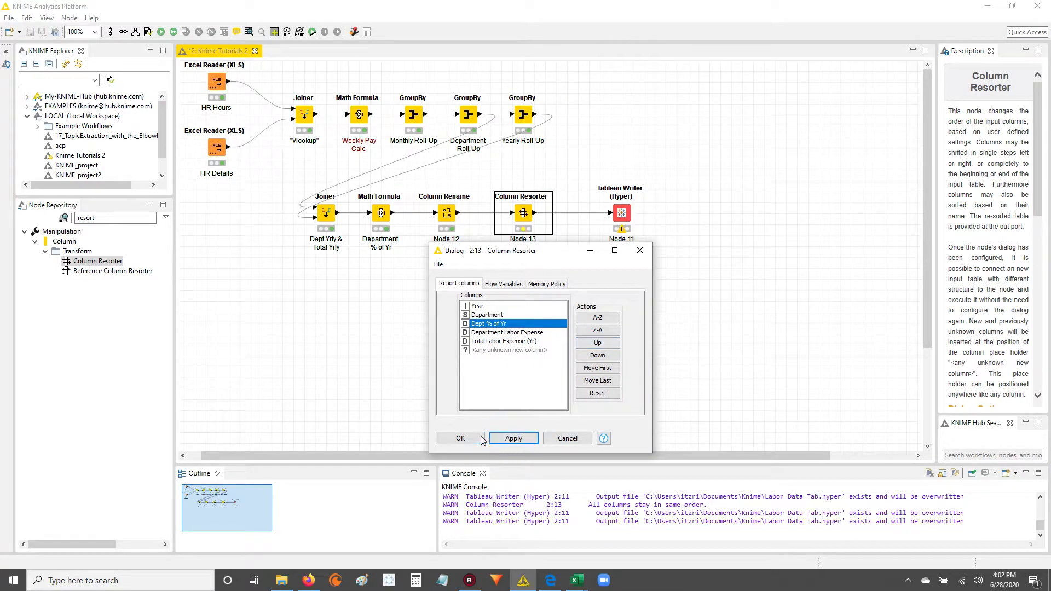
pyautogui.click(460, 438)
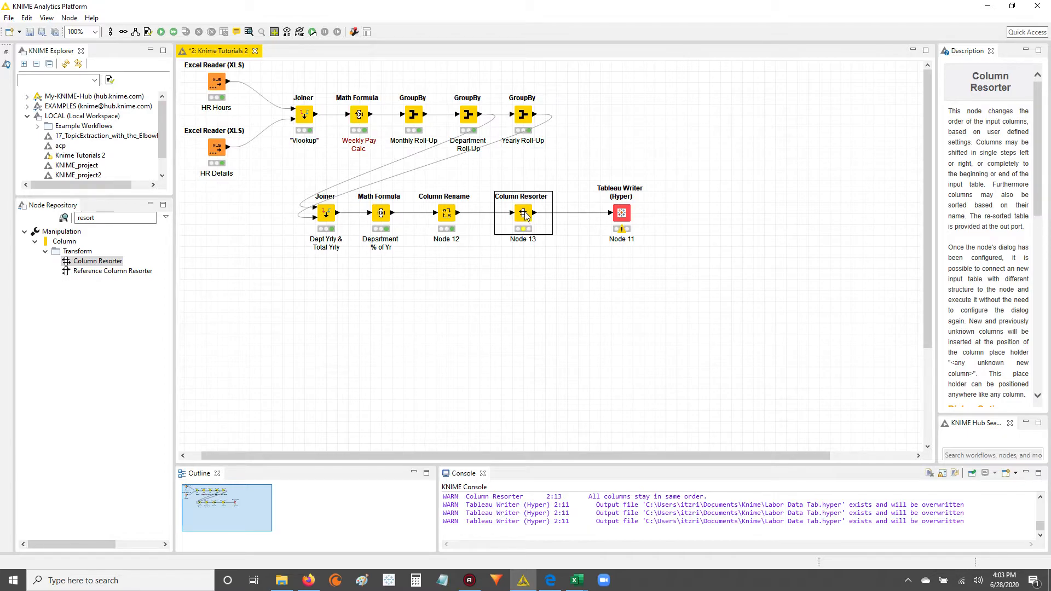
# Step: Execute the Column Resorter node and reopen its context menu
pyautogui.rightClick(523, 214)
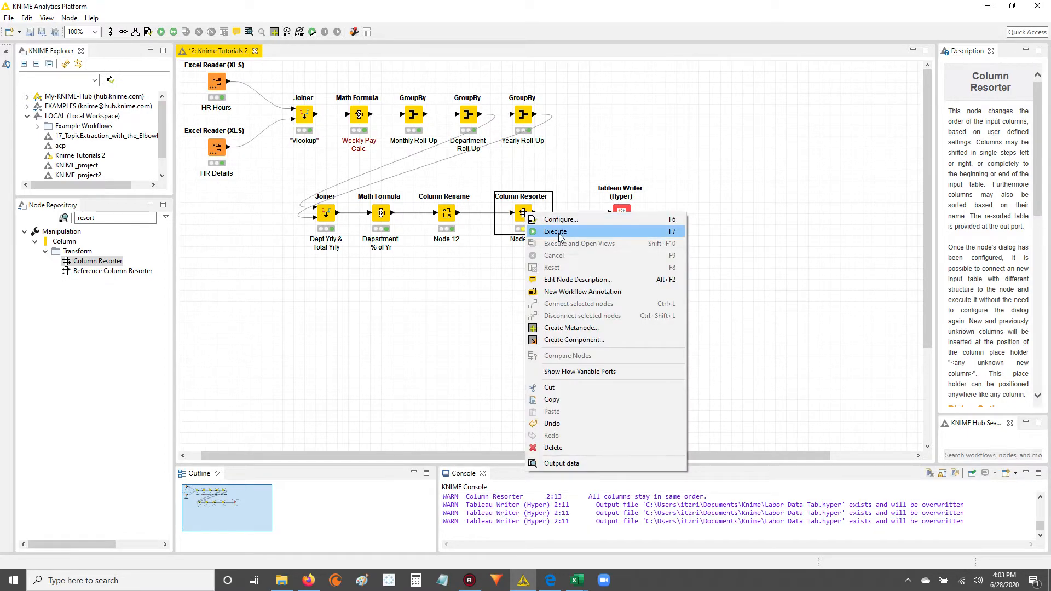
pyautogui.click(555, 231)
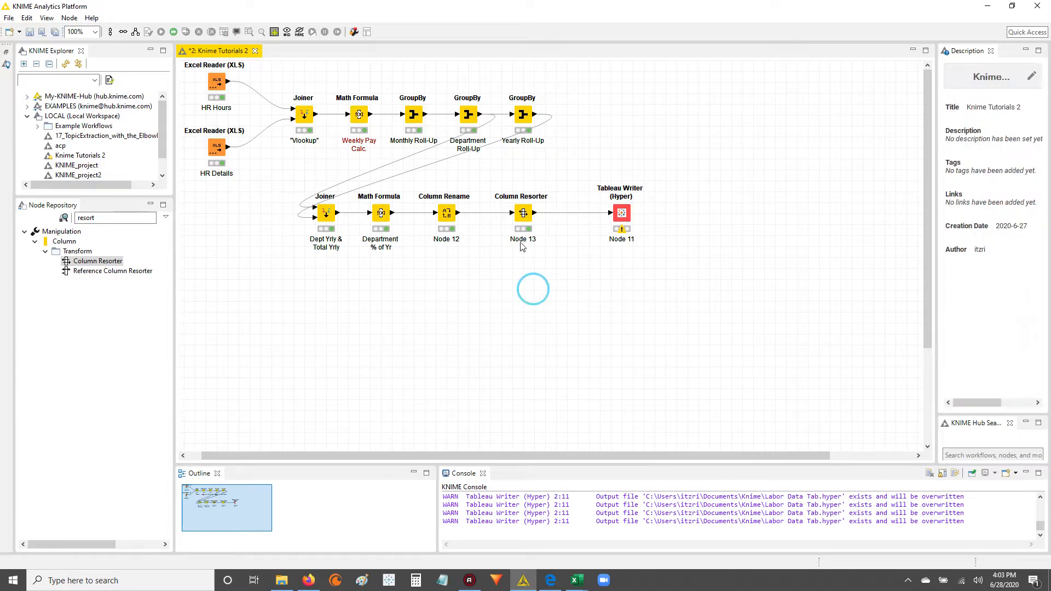
pyautogui.rightClick(523, 212)
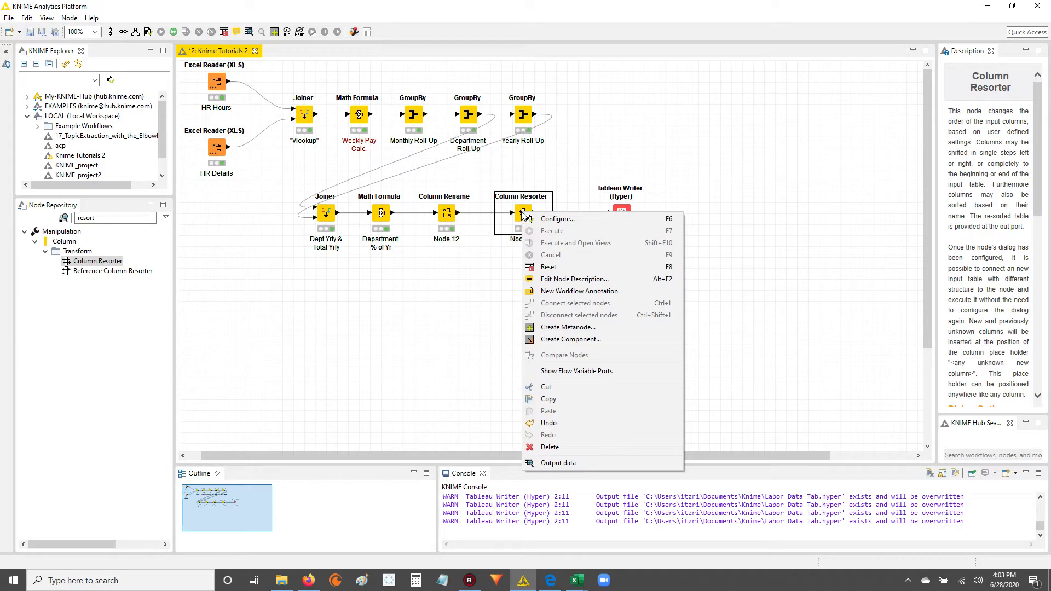
# Step: Show the Column Resorter output data with Dept % of Yr as the third column
pyautogui.click(557, 462)
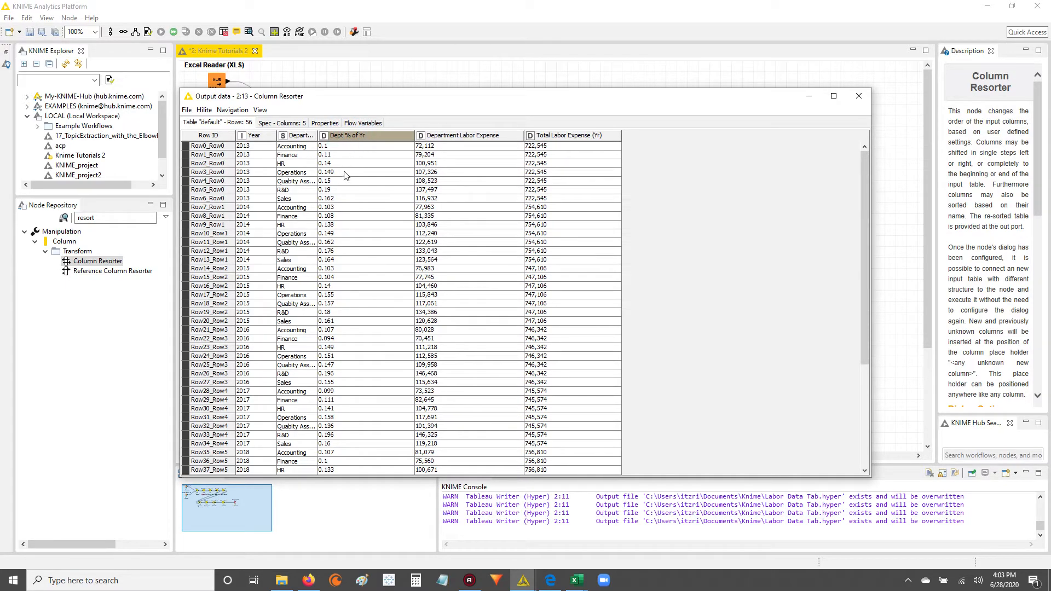
pyautogui.moveTo(464, 141)
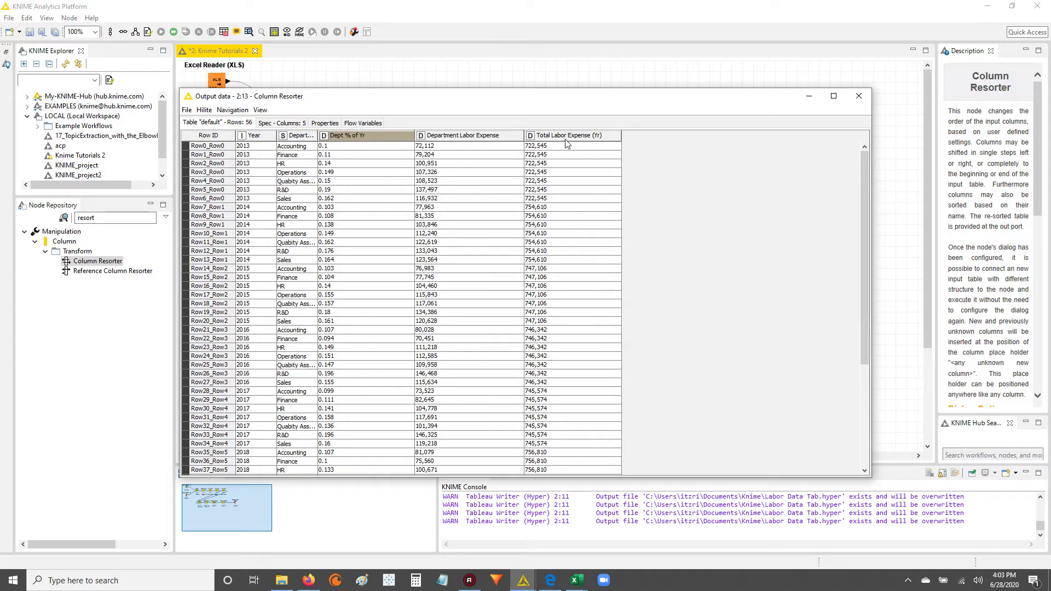
pyautogui.moveTo(700, 283)
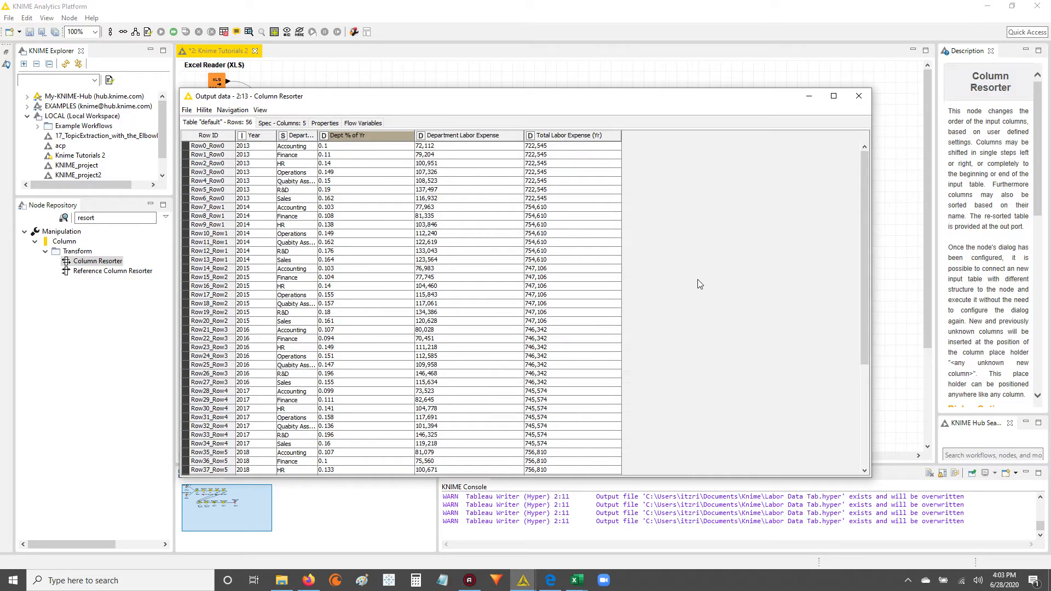